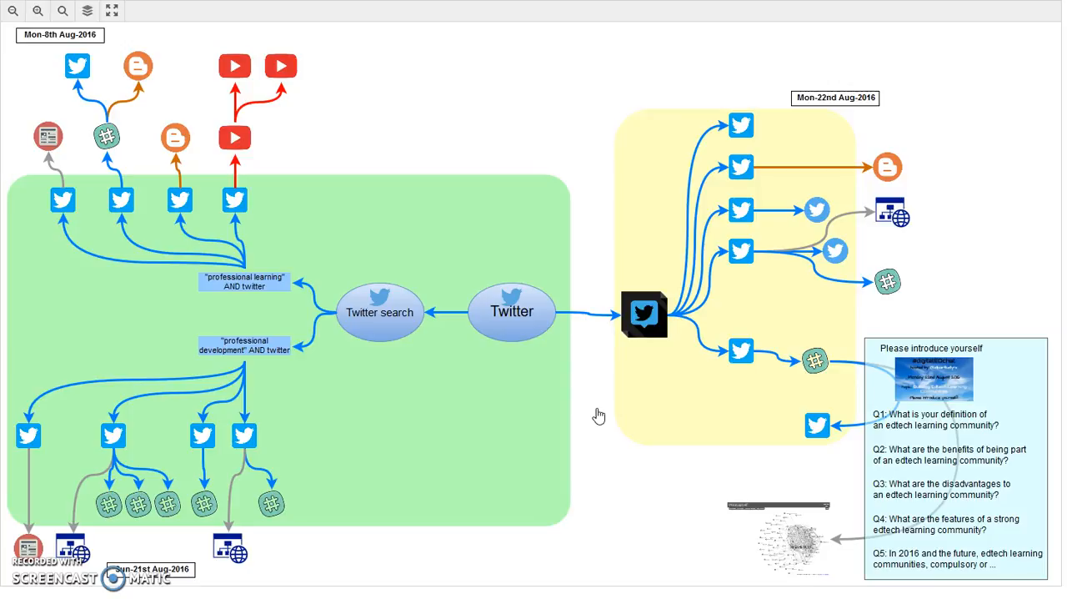
pyautogui.moveTo(863, 167)
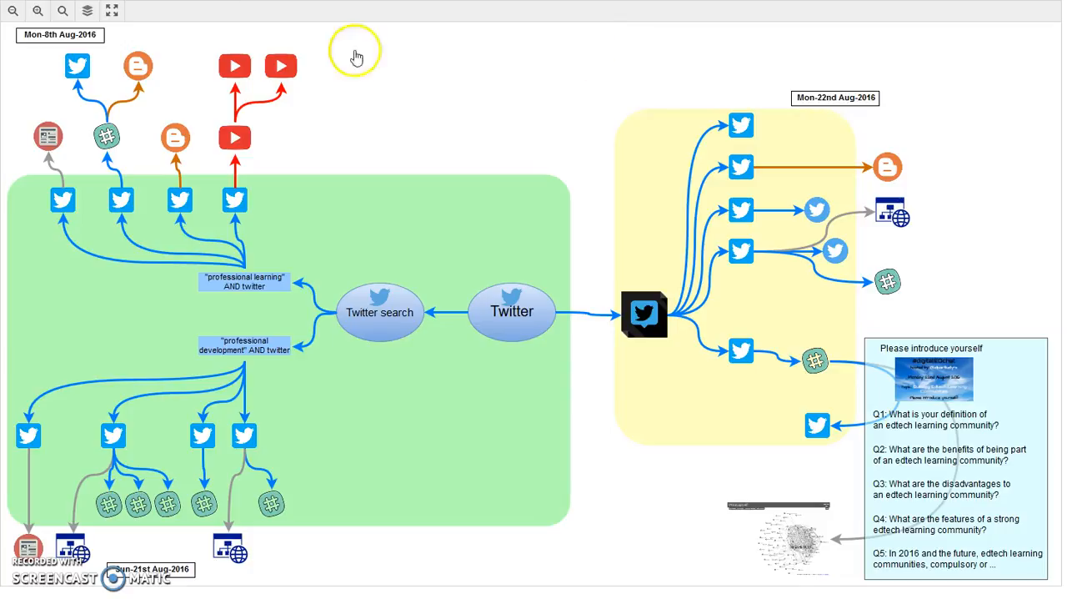
pyautogui.moveTo(130, 544)
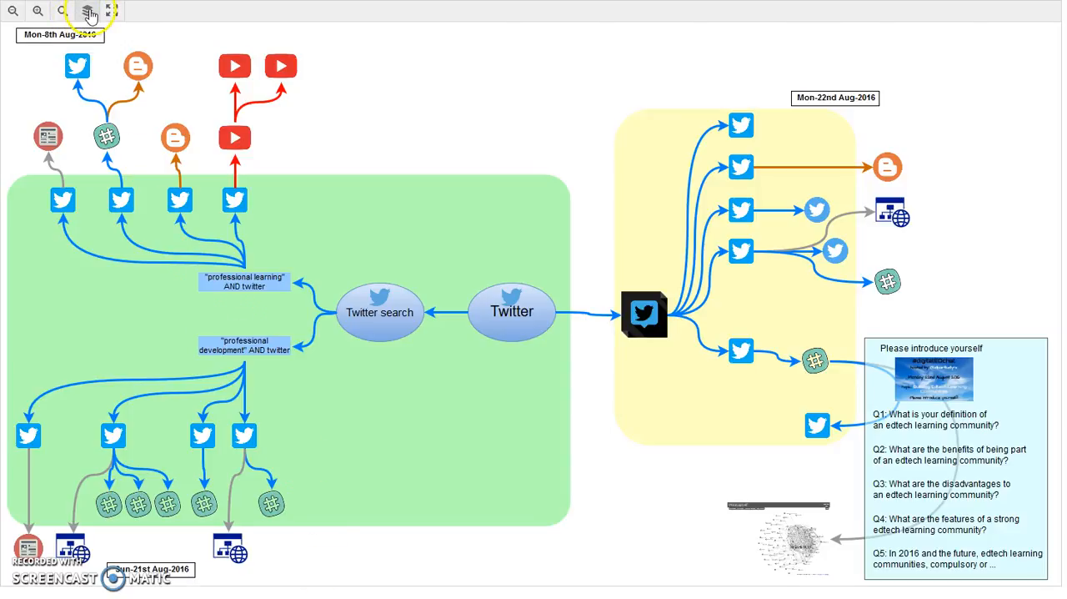
# Hide the 21st and 22nd August layers so only the Mon-8th Aug-2016 visit shows
pyautogui.click(87, 10)
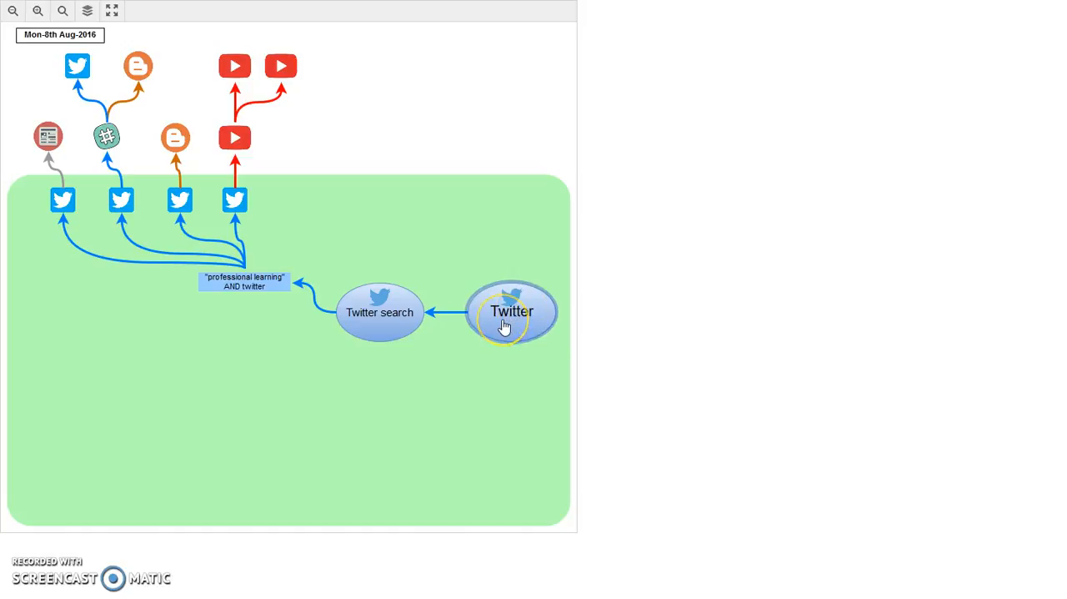
pyautogui.moveTo(503, 325)
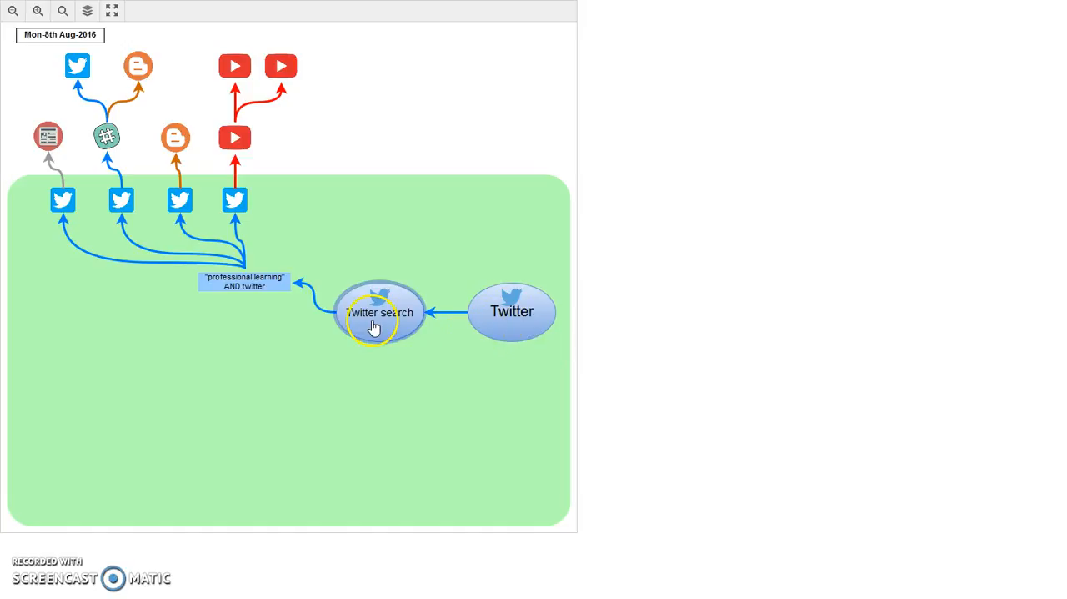
pyautogui.moveTo(380, 317)
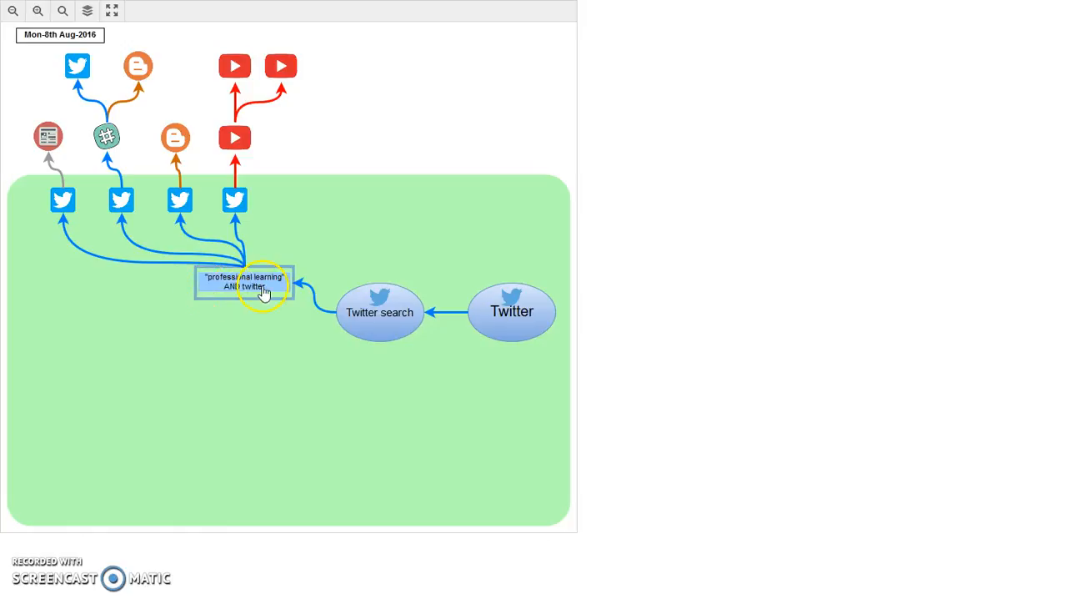
pyautogui.moveTo(243, 280)
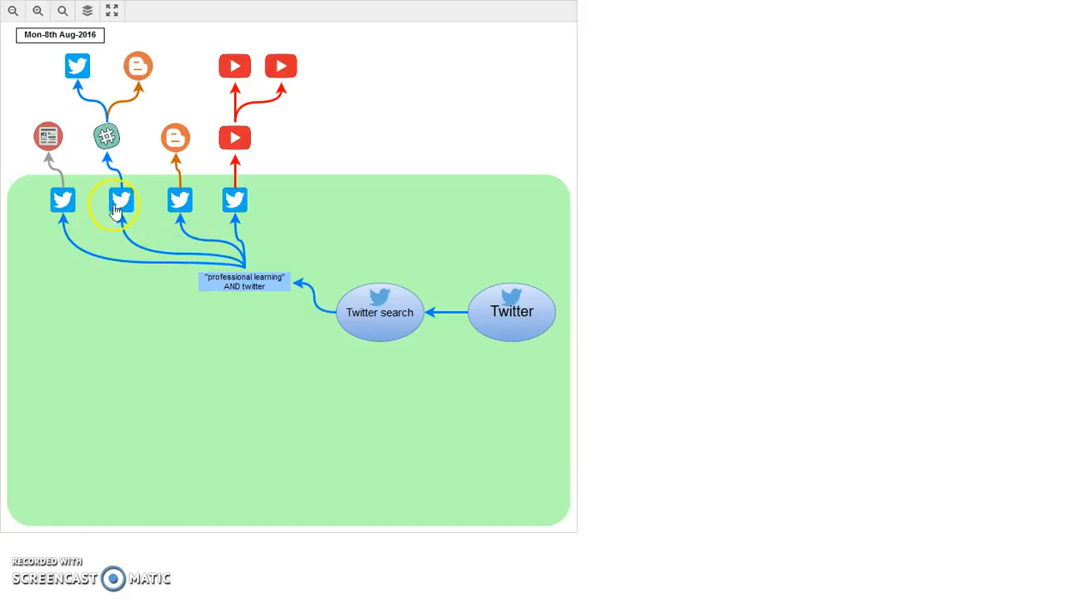
pyautogui.moveTo(234, 200)
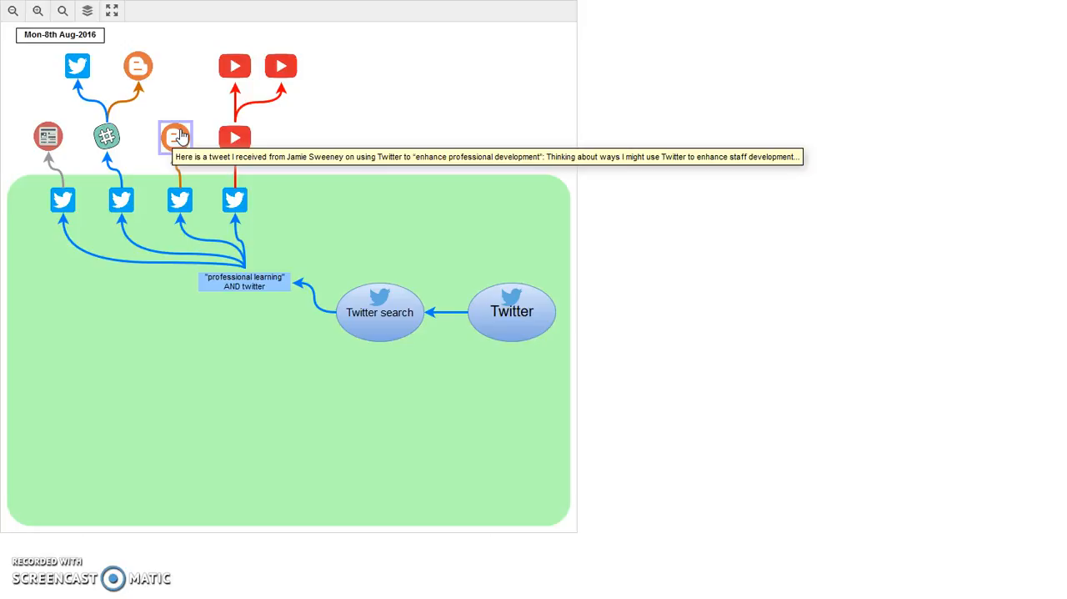
# Reveal the orange Blogger node's note about using Twitter for staff professional development
pyautogui.click(174, 136)
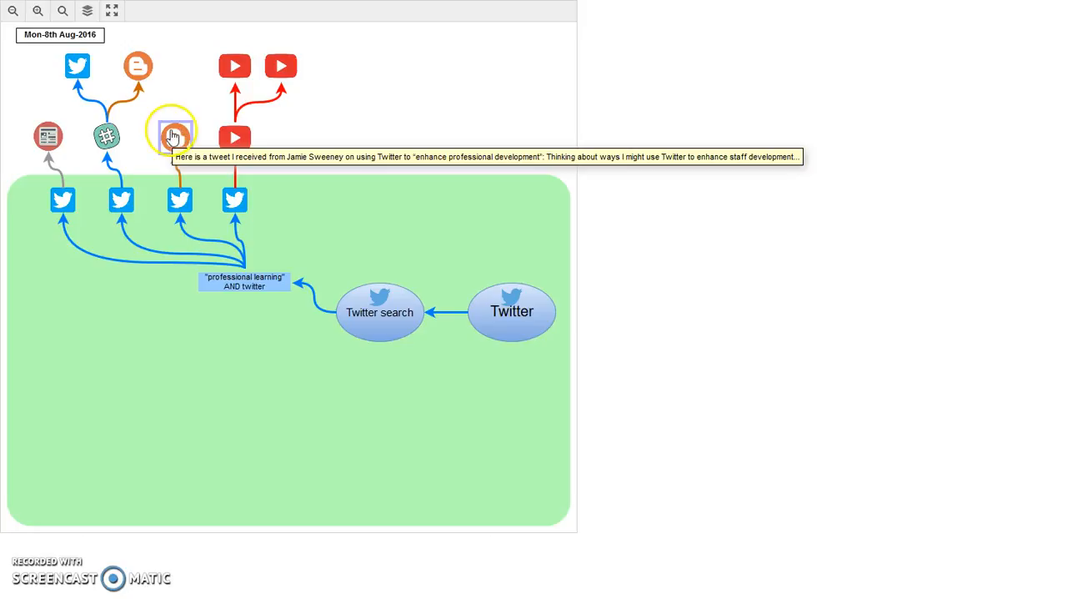
pyautogui.moveTo(177, 83)
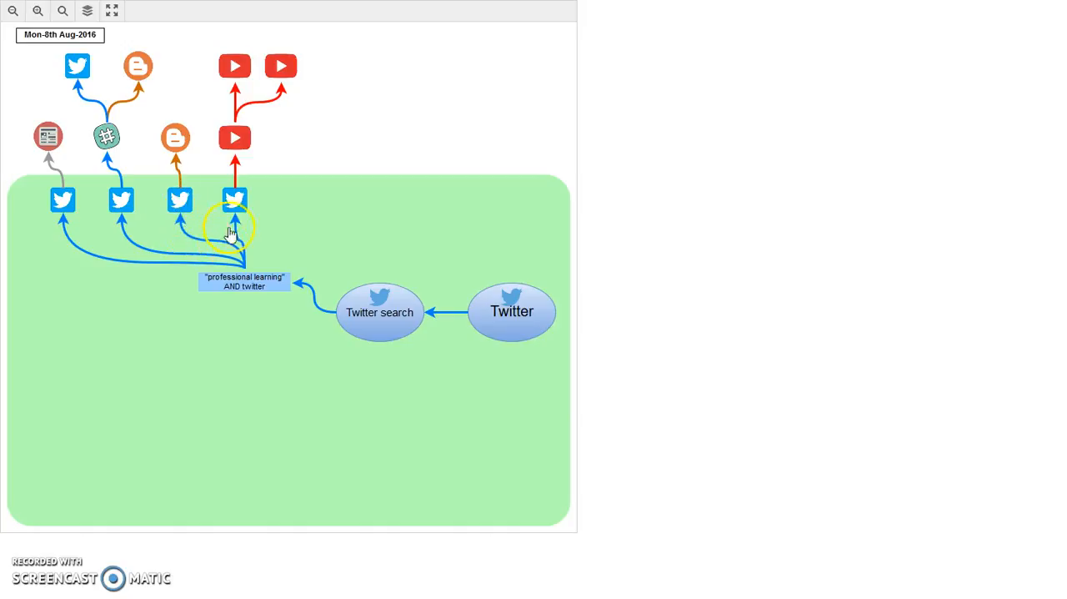
pyautogui.moveTo(236, 198)
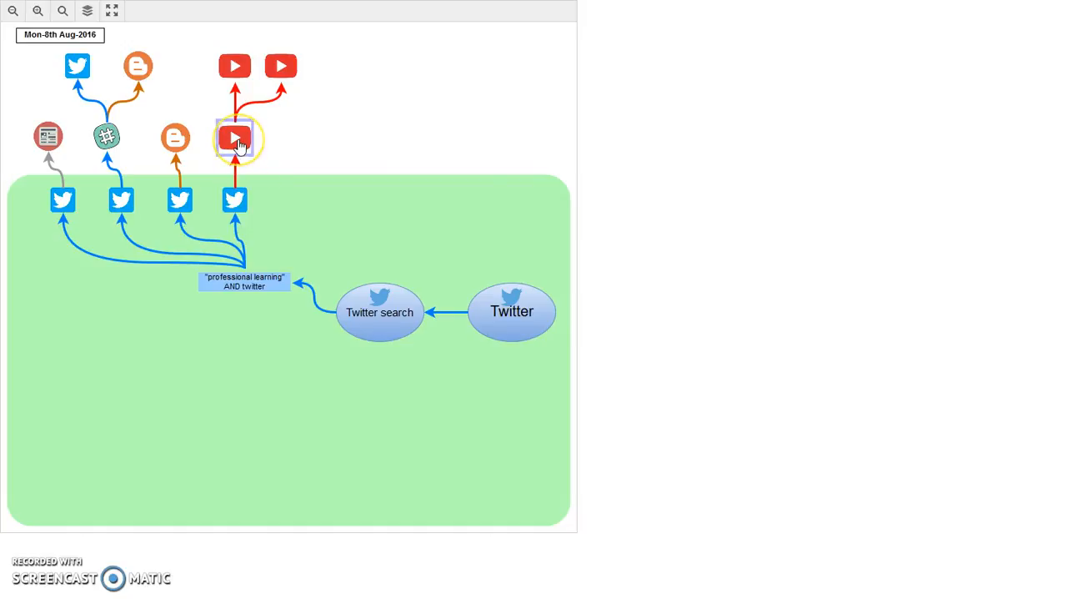
pyautogui.moveTo(235, 139)
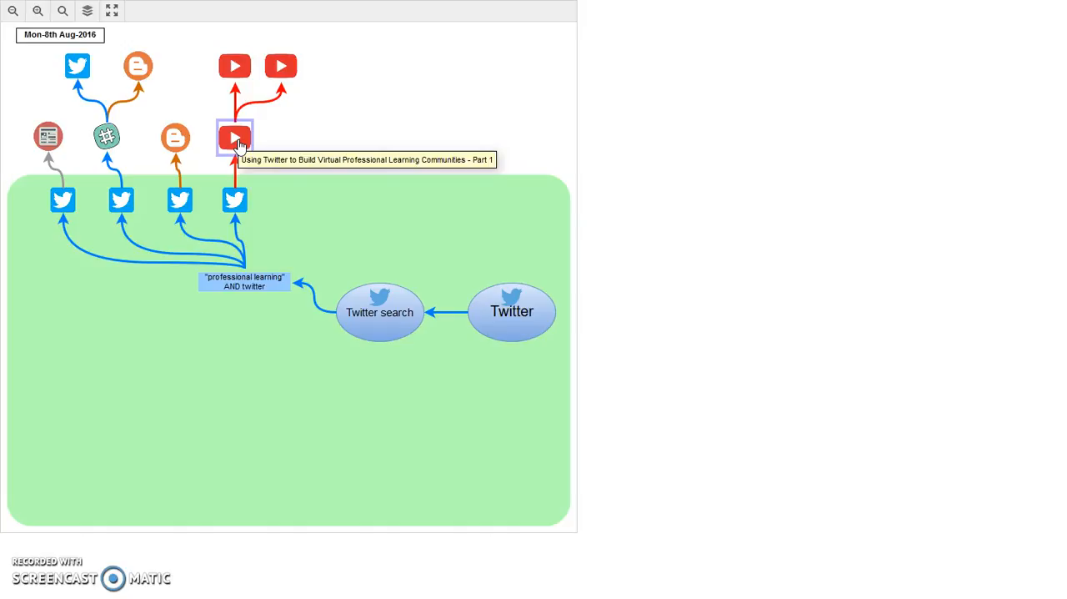
pyautogui.moveTo(234, 67)
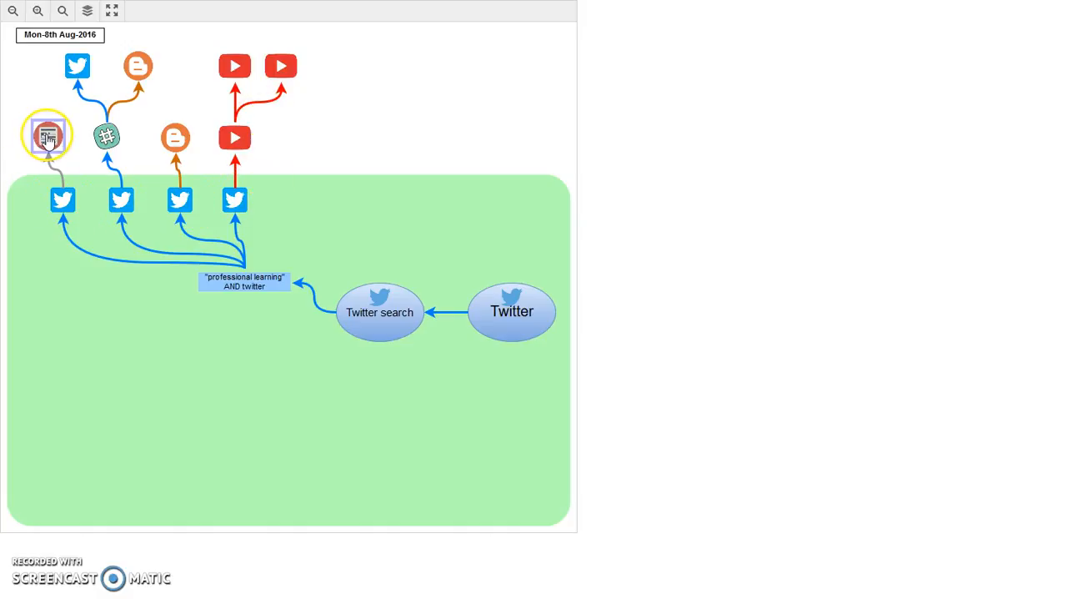
pyautogui.moveTo(47, 135)
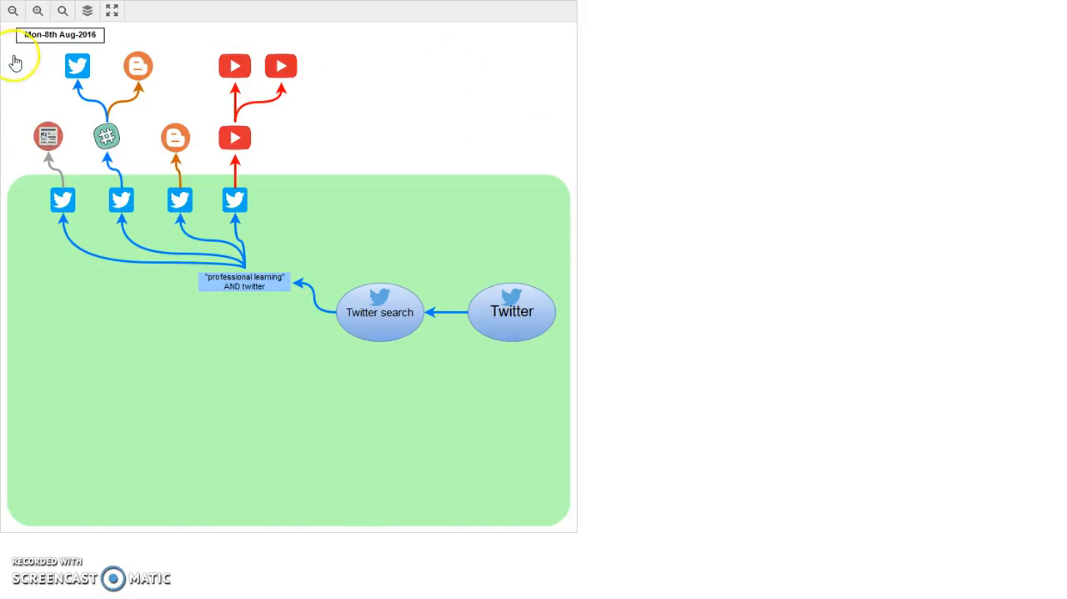
pyautogui.moveTo(140, 68)
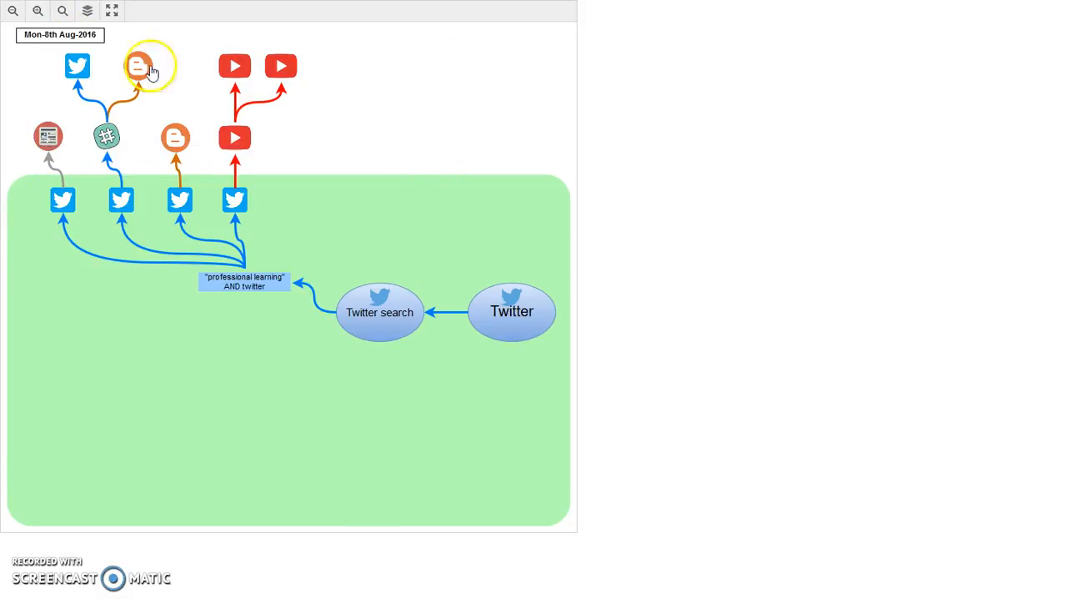
# Show the Search 21-08-2016 layer with its 'professional development' AND twitter branch
pyautogui.click(87, 10)
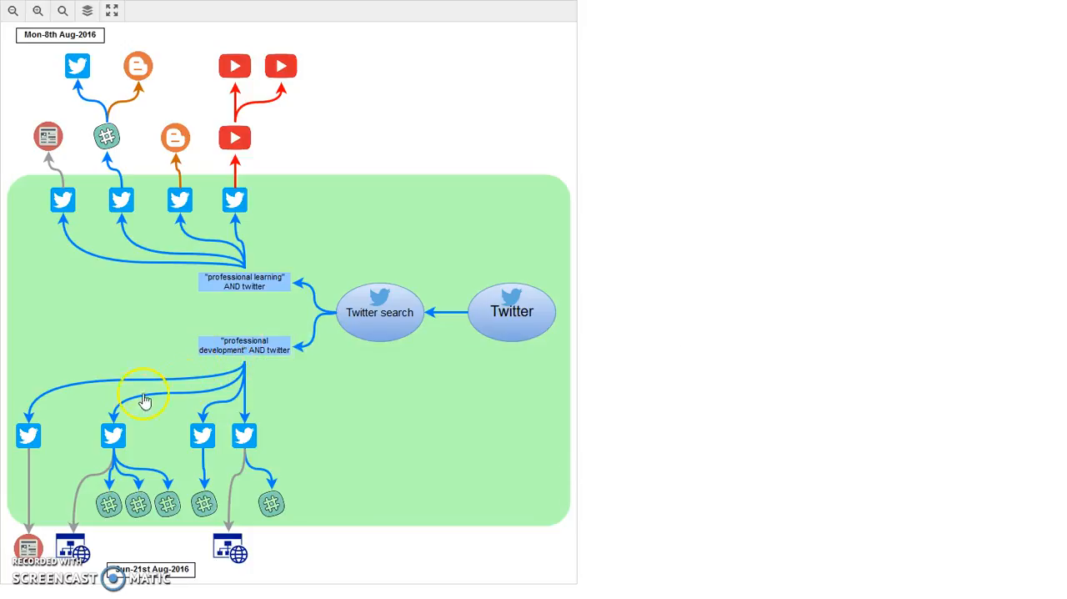
pyautogui.moveTo(90, 444)
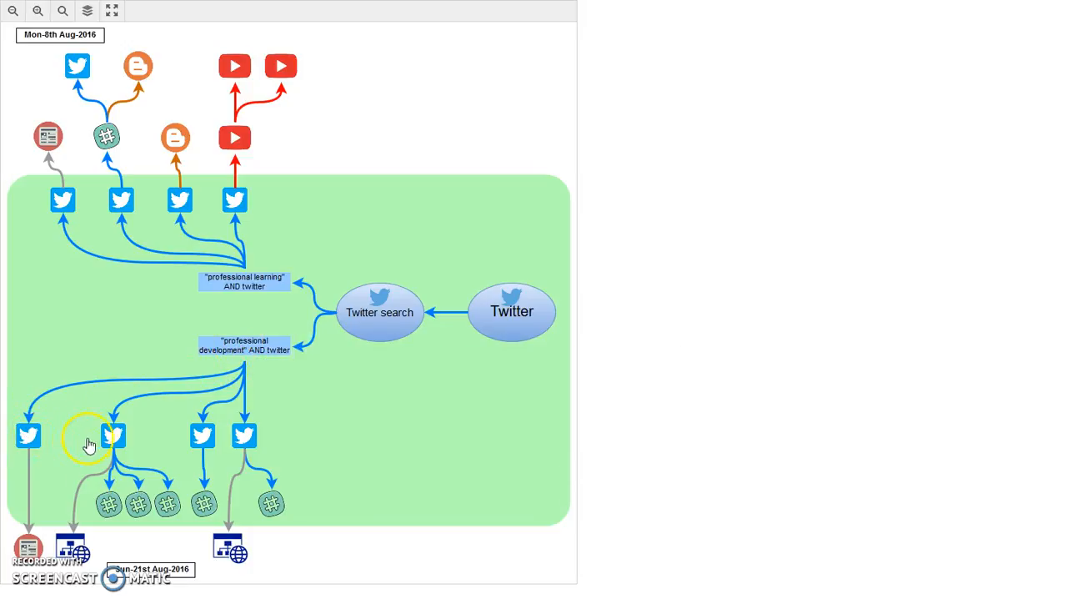
pyautogui.moveTo(112, 435)
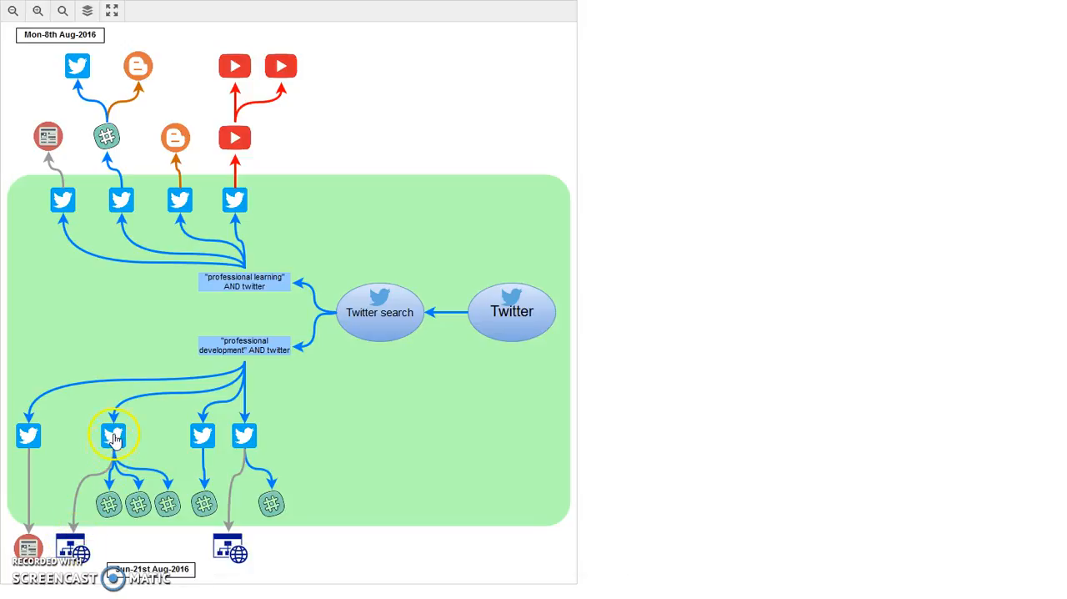
pyautogui.moveTo(114, 436)
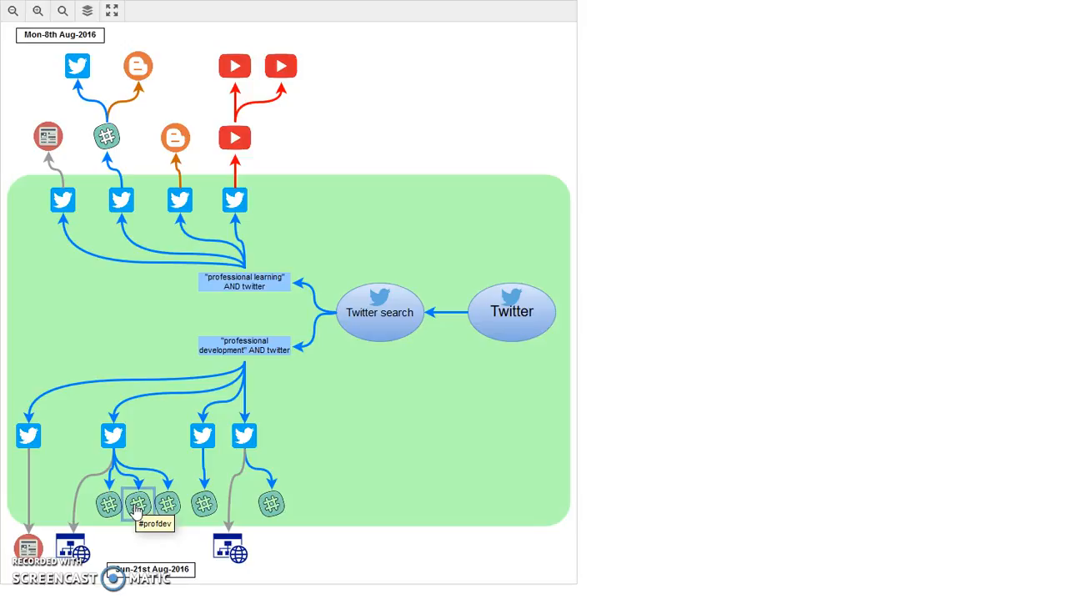
pyautogui.moveTo(132, 510)
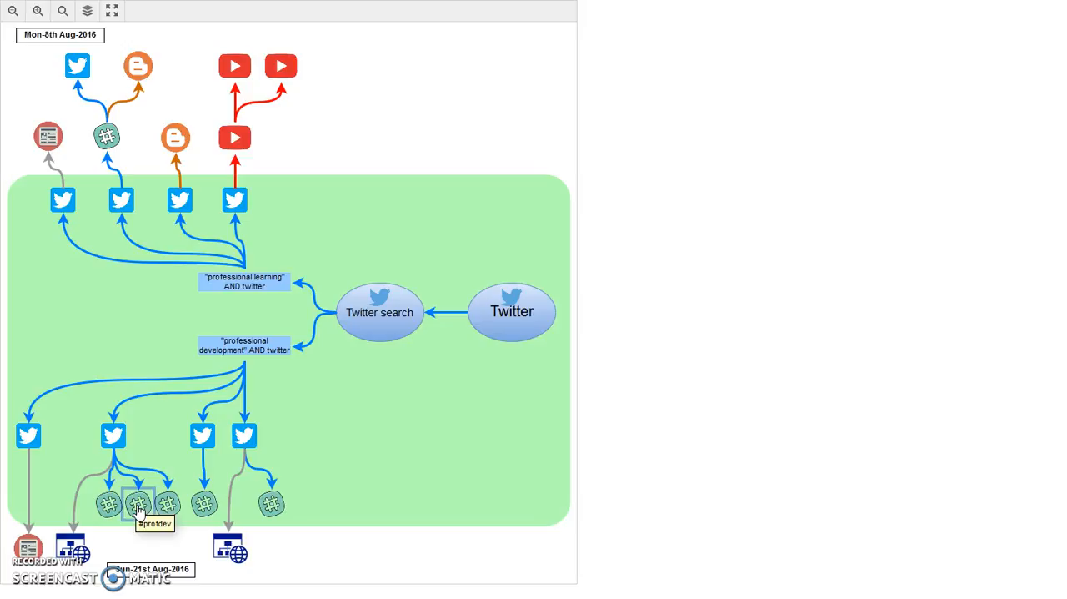
pyautogui.moveTo(127, 542)
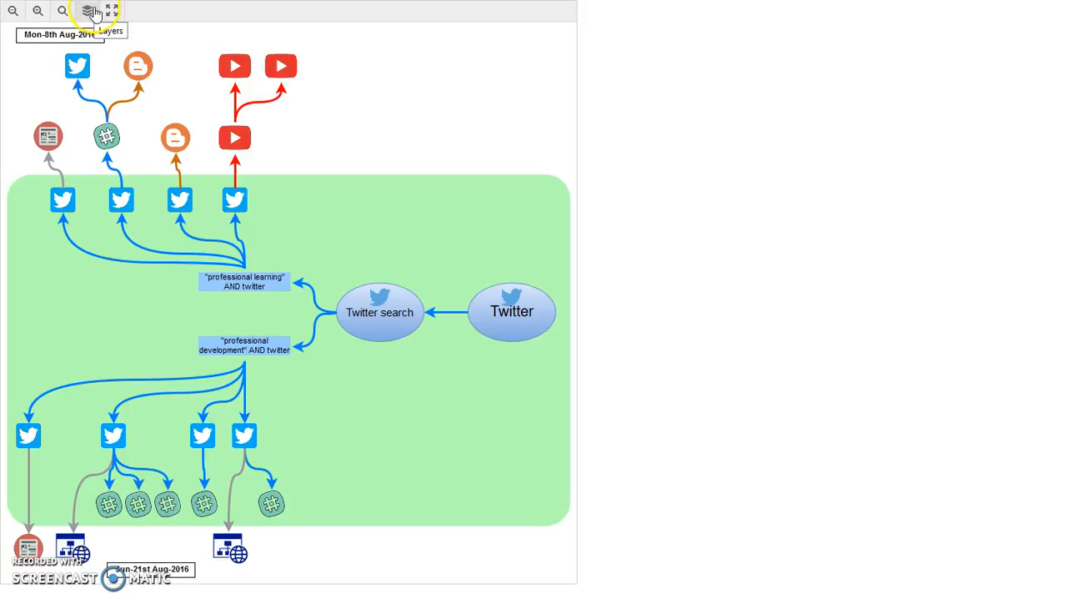
# Make the Tweetdeck 20160822 layer visible so all three dated visits appear together
pyautogui.click(86, 10)
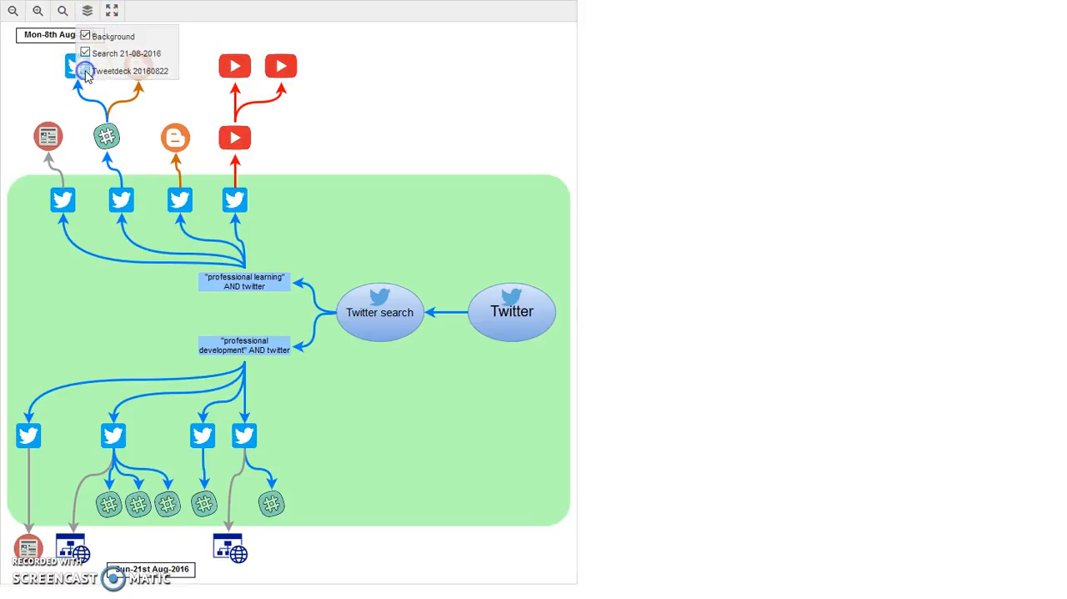
pyautogui.click(87, 70)
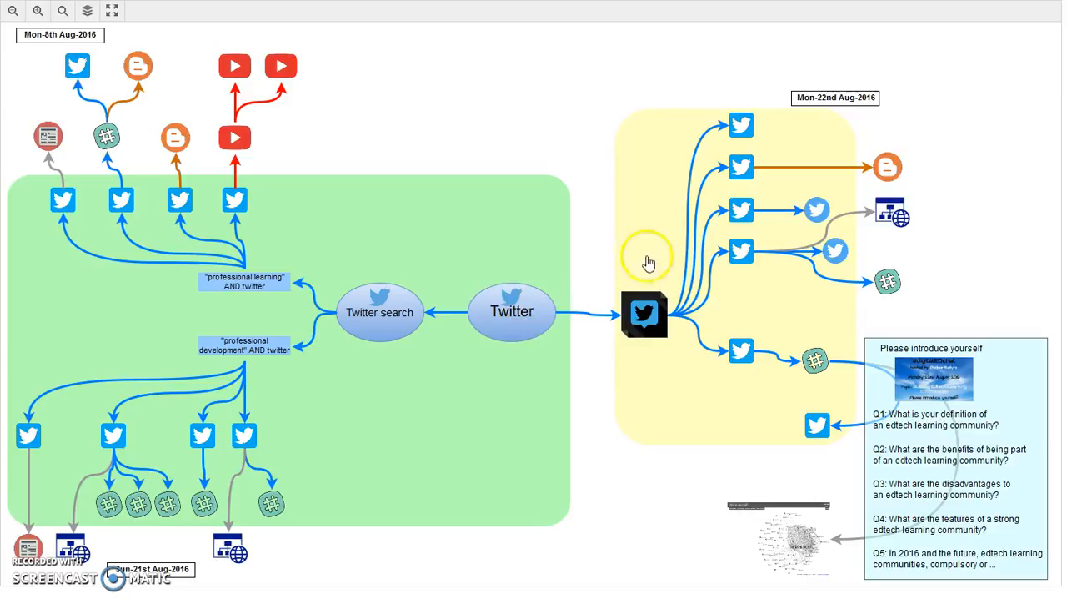
pyautogui.moveTo(592, 325)
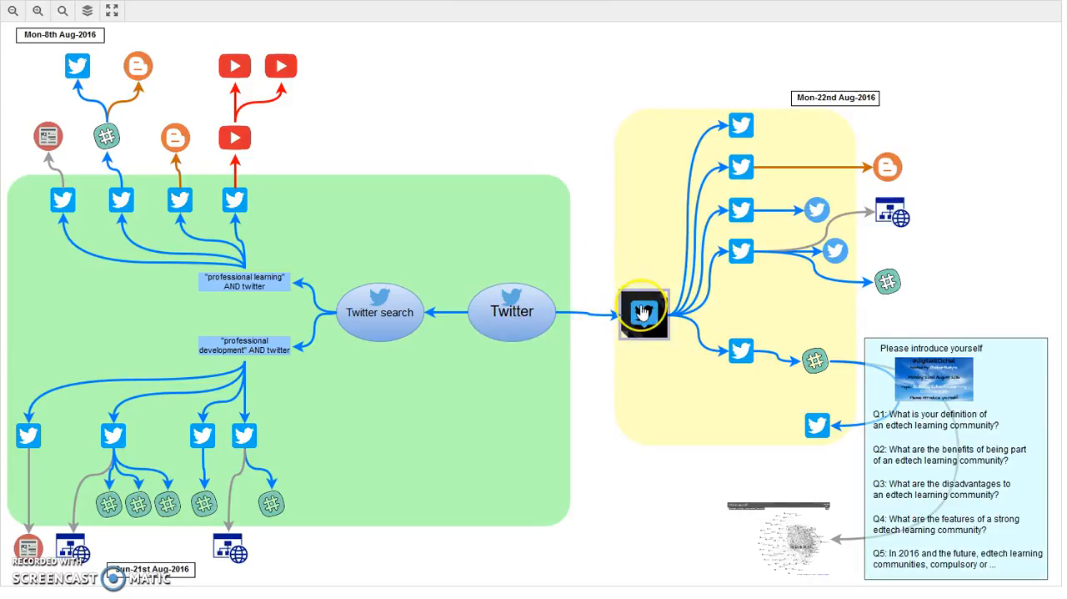
pyautogui.moveTo(644, 314)
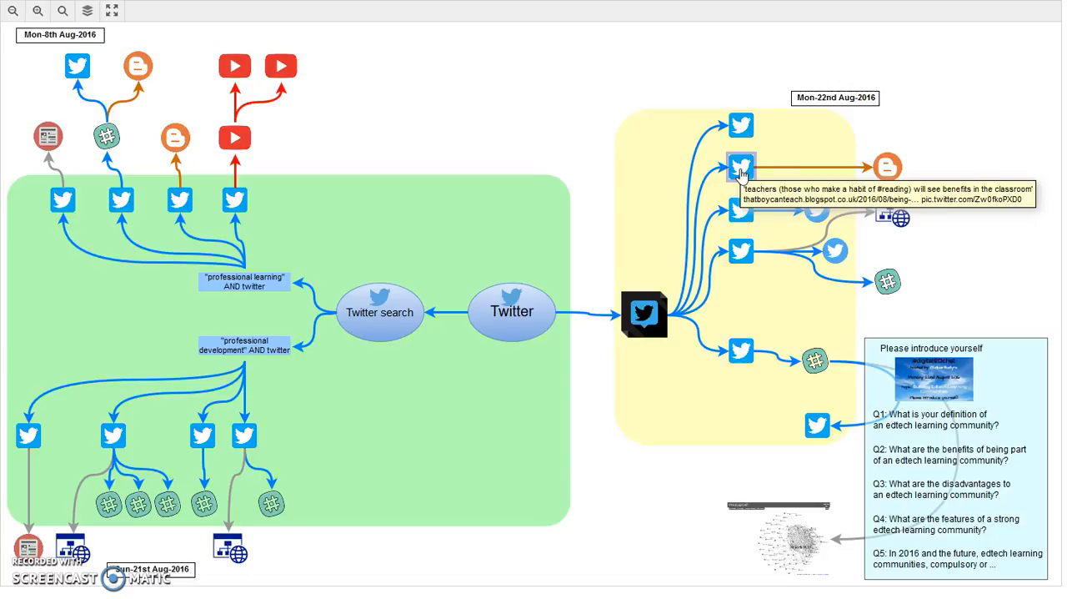
pyautogui.moveTo(770, 147)
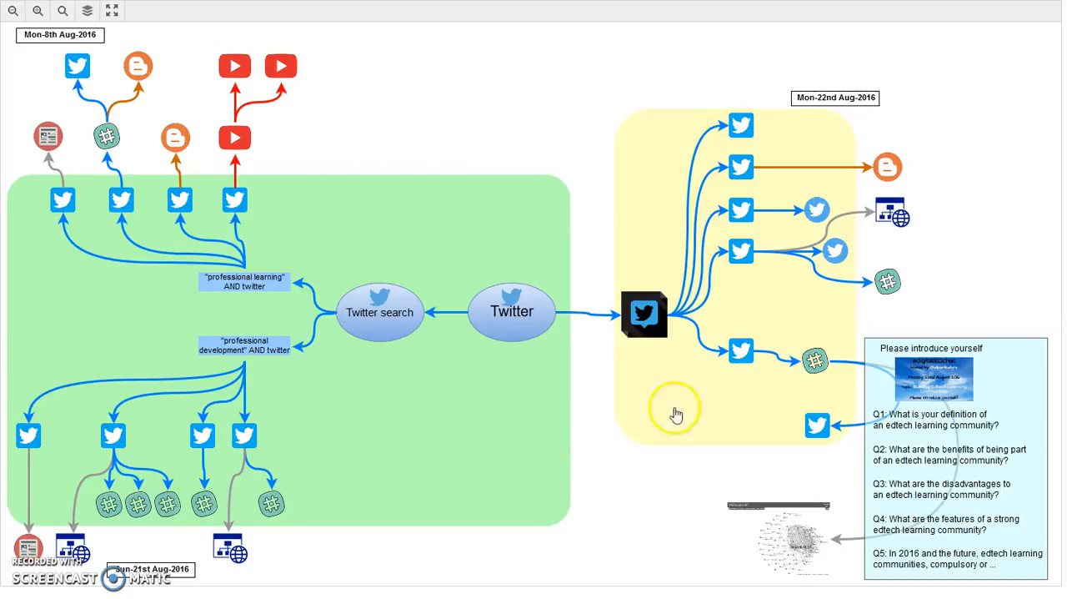
pyautogui.moveTo(742, 340)
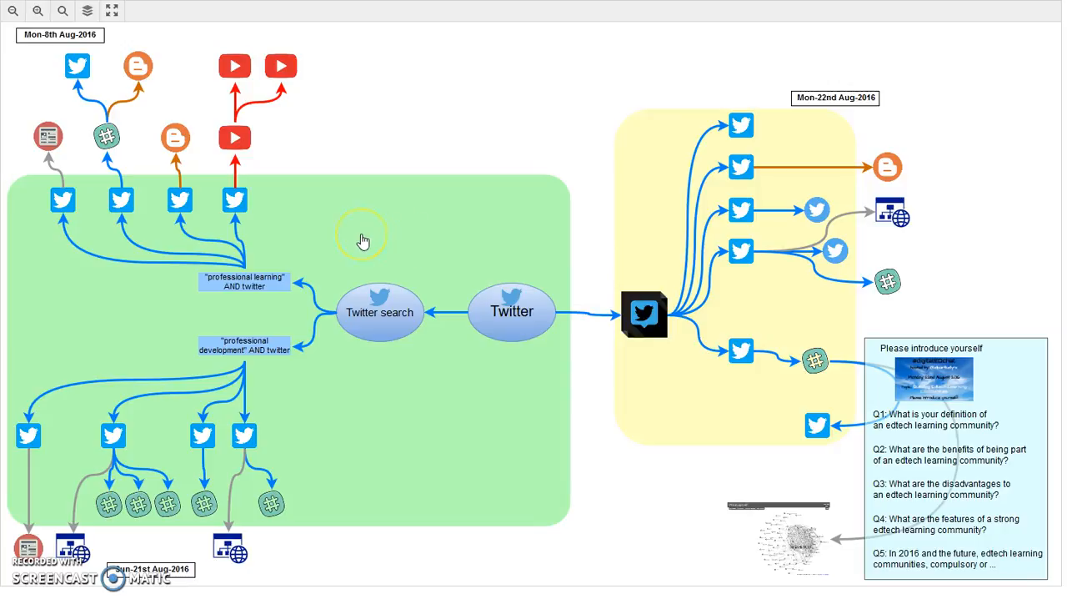
pyautogui.moveTo(650, 160)
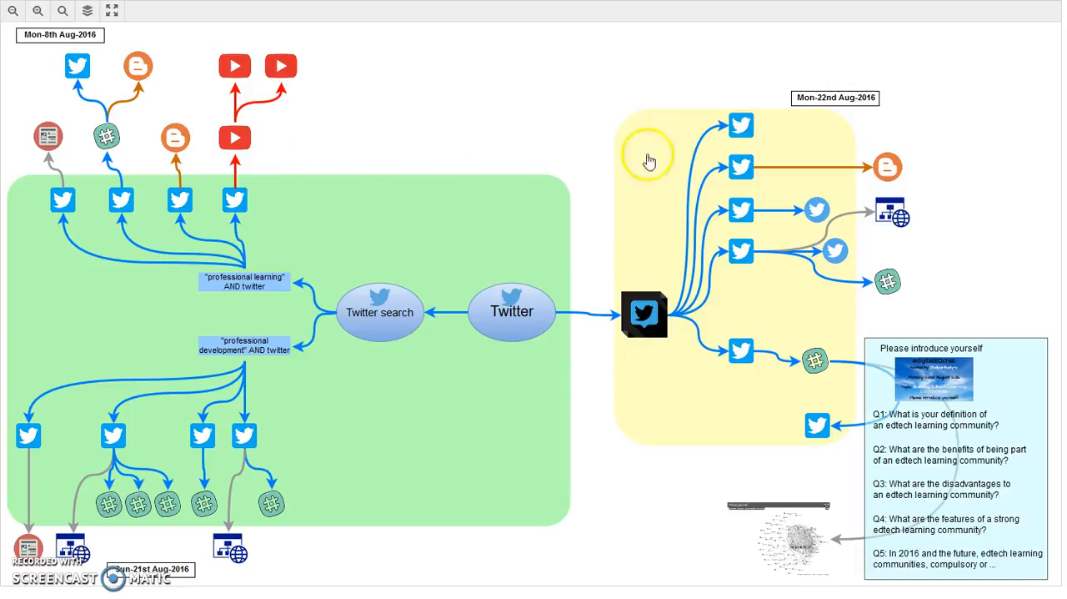